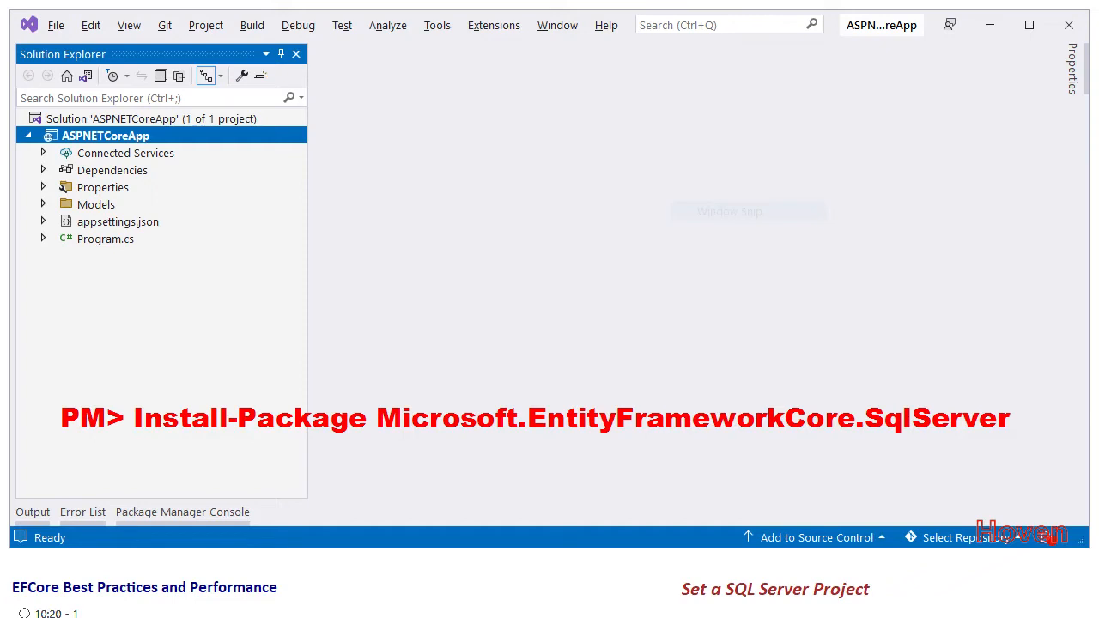
Step: Show the SQL Server Object Explorer window from the View menu
{"action": "left_click", "coordinate": [127, 24]}
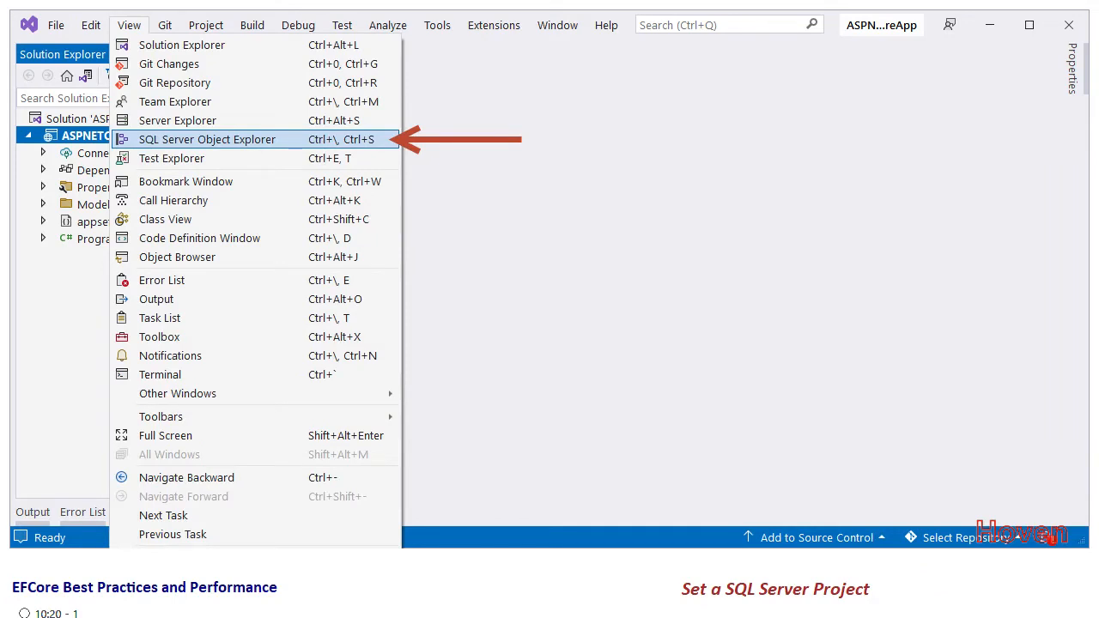
{"action": "left_click", "coordinate": [206, 139]}
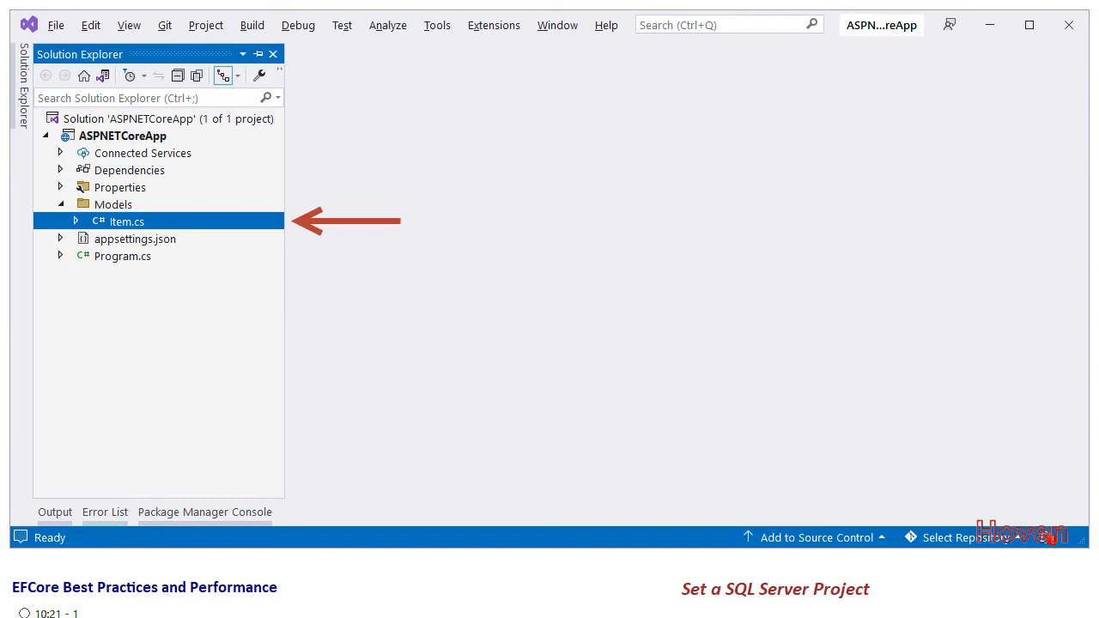
Step: Write Item and Invoice classes in Item.cs with Key, required ItemFK ForeignKey and InvoiceDate
{"action": "double_click", "coordinate": [127, 221]}
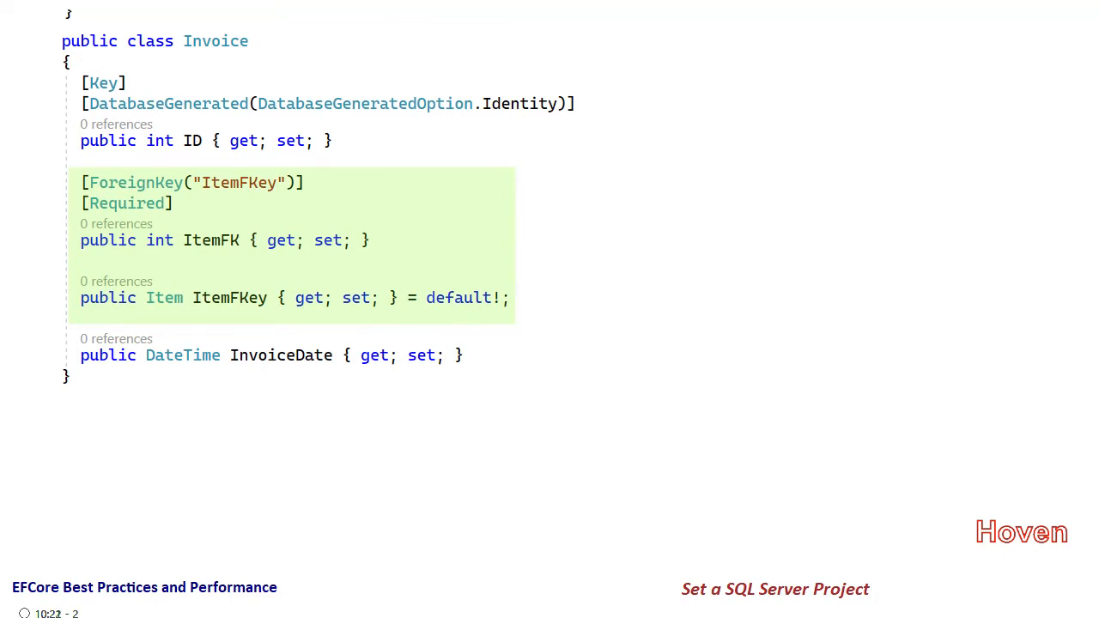
{"action": "scroll", "scroll_direction": "down", "scroll_amount": 3}
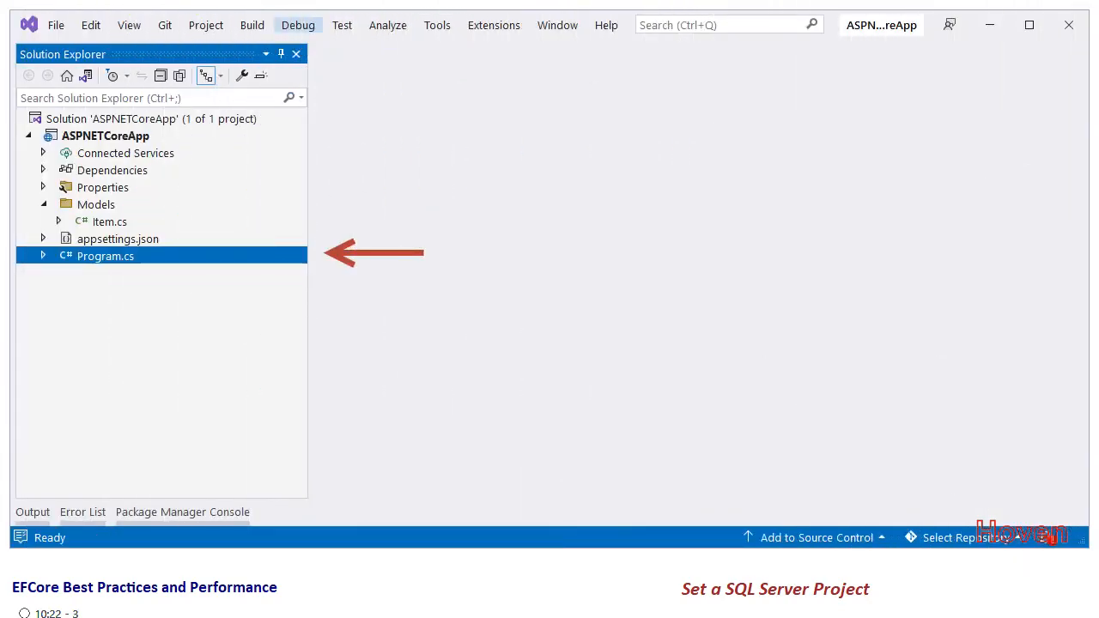
Step: Bring Program.cs startup code into the editor for editing
{"action": "double_click", "coordinate": [105, 256]}
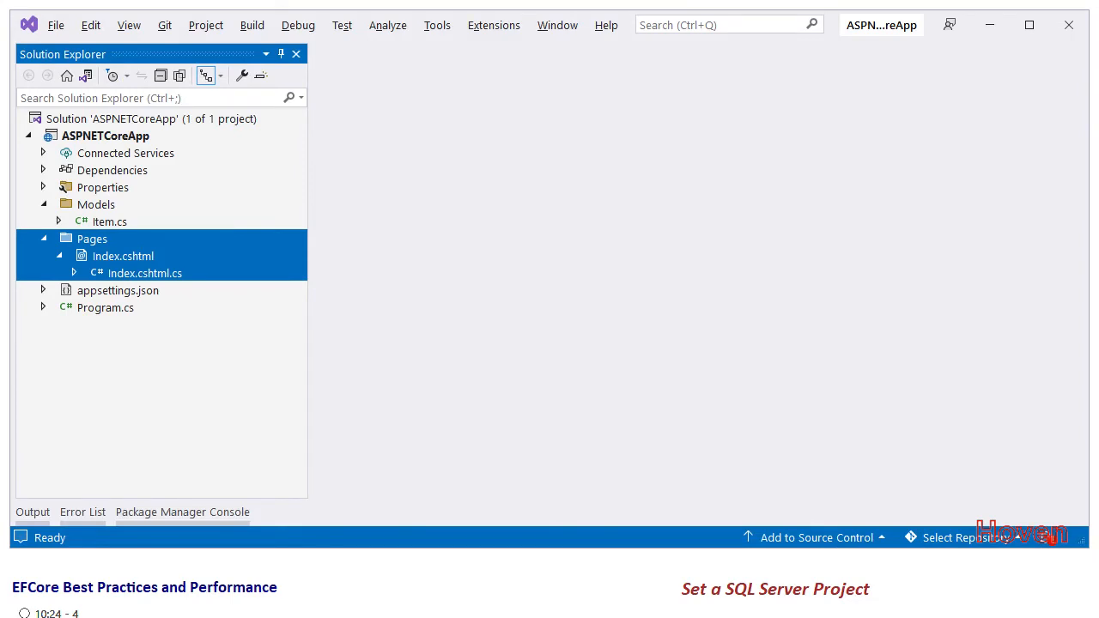
Step: Write Index.cshtml with Welcome heading, model message and Click to Seed link to the Seed handler
{"action": "double_click", "coordinate": [122, 256]}
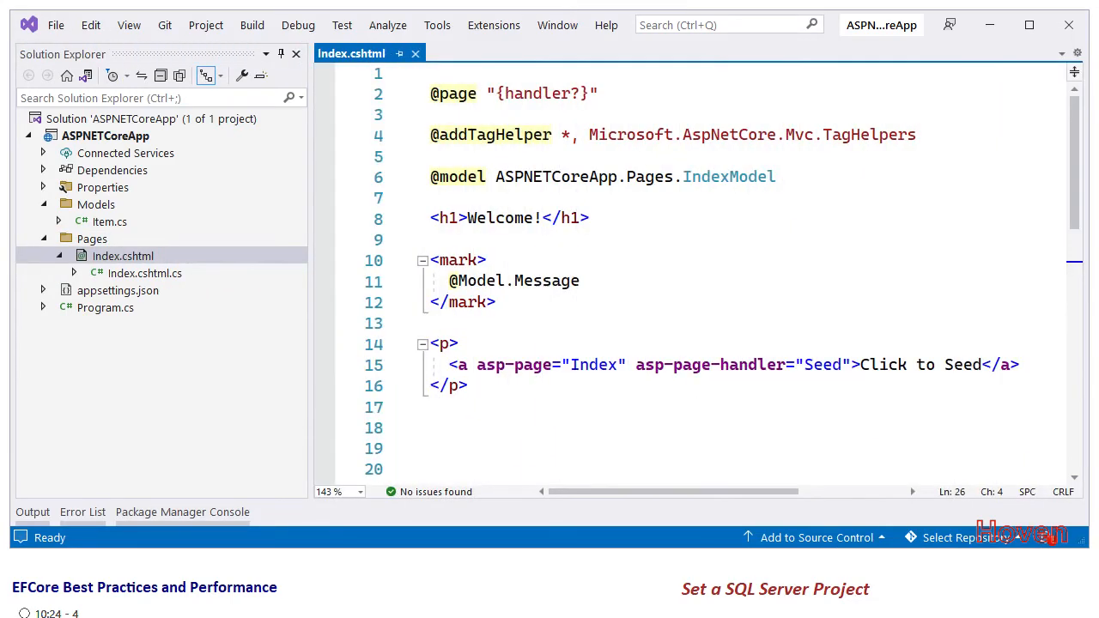
{"action": "left_click_drag", "start_coordinate": [431, 93], "coordinate": [776, 177]}
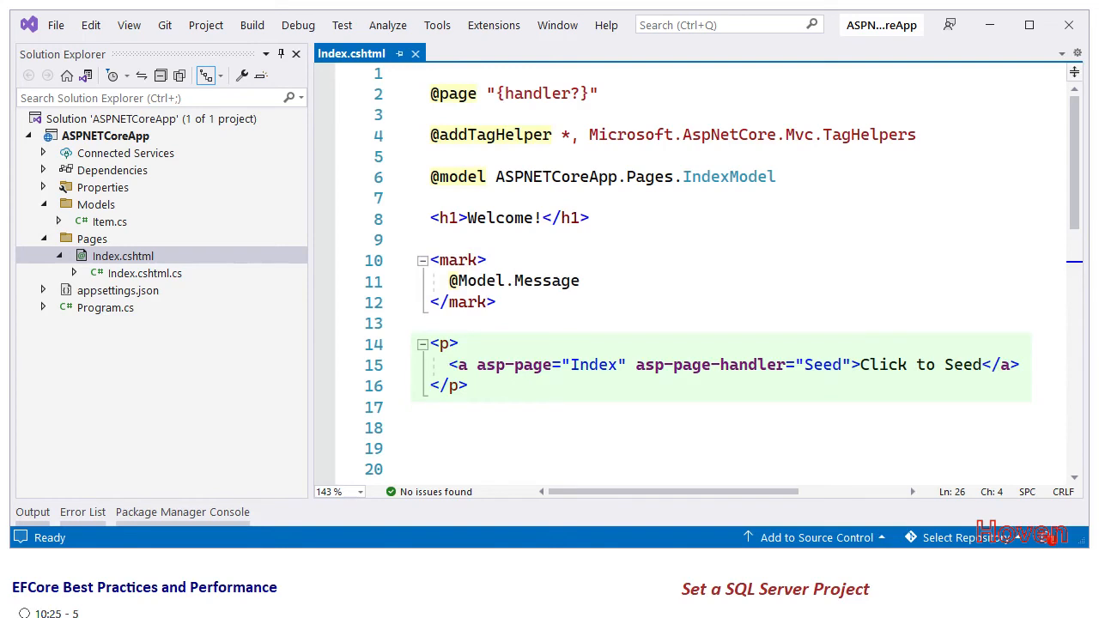
Step: Implement IndexModel in Index.cshtml.cs with Message property and OnGetSeed handler
{"action": "double_click", "coordinate": [144, 273]}
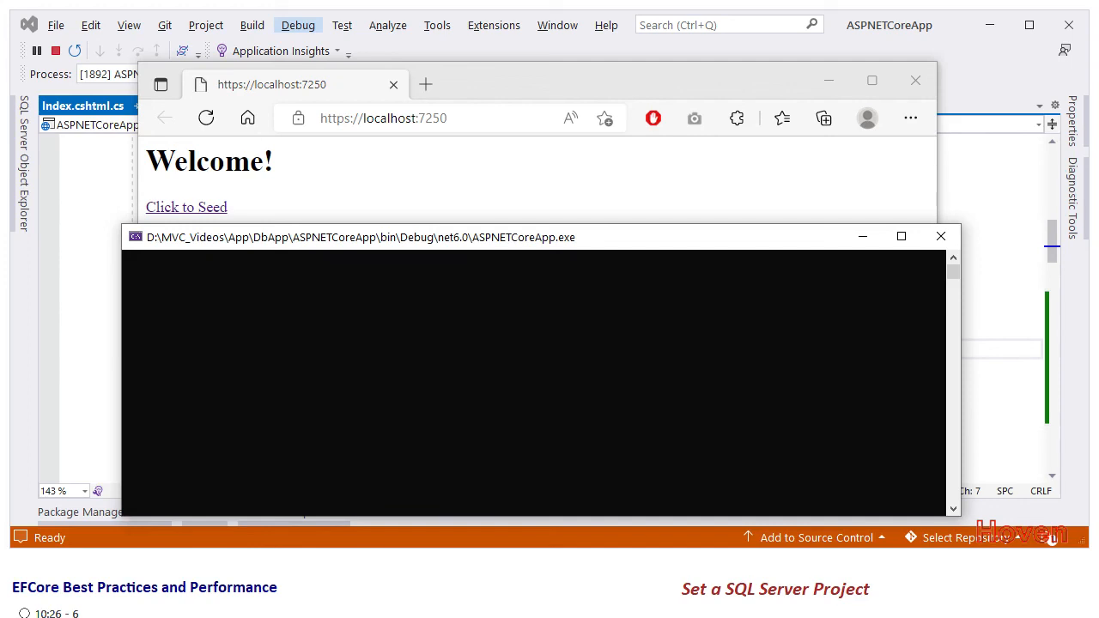
Step: Follow the Click to Seed link so the Welcome page reports 'Done seeding!'
{"action": "left_click", "coordinate": [186, 206]}
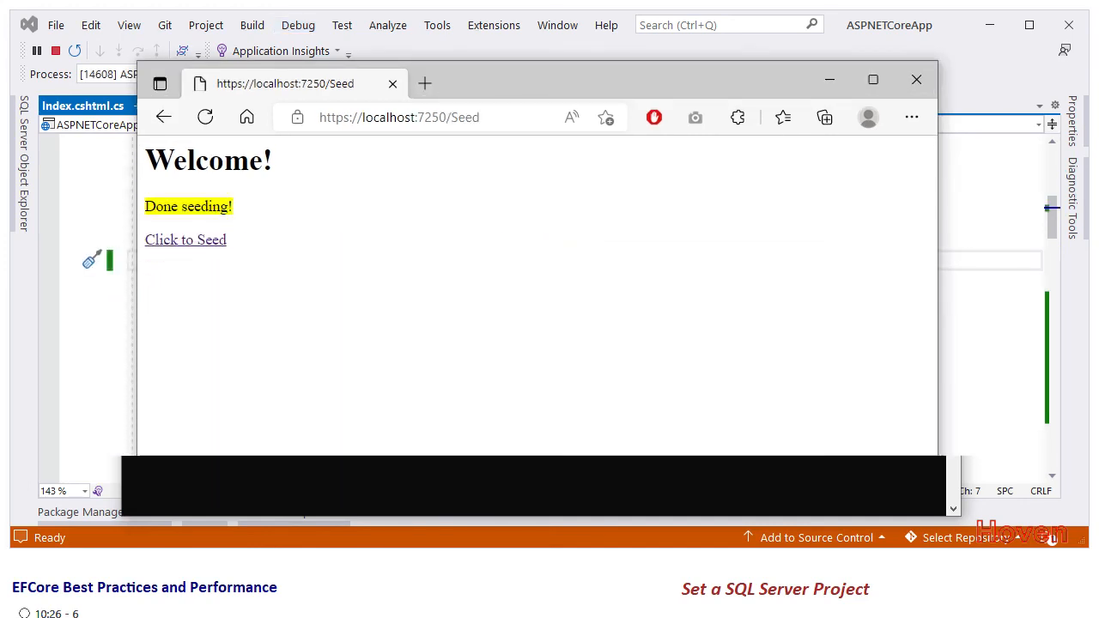